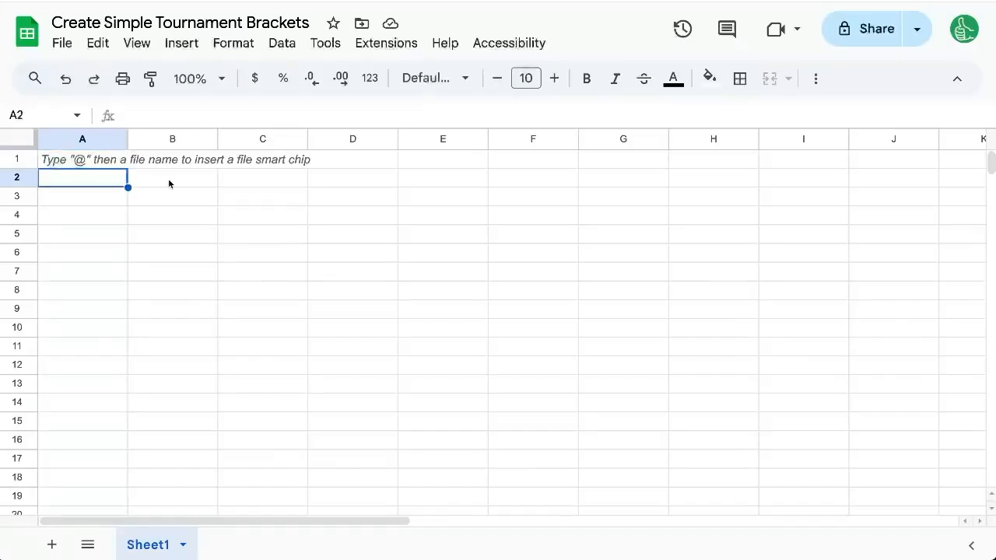
- Outline cell B3 with a thick border, then continue to the next practice slots
left_click(171, 196)
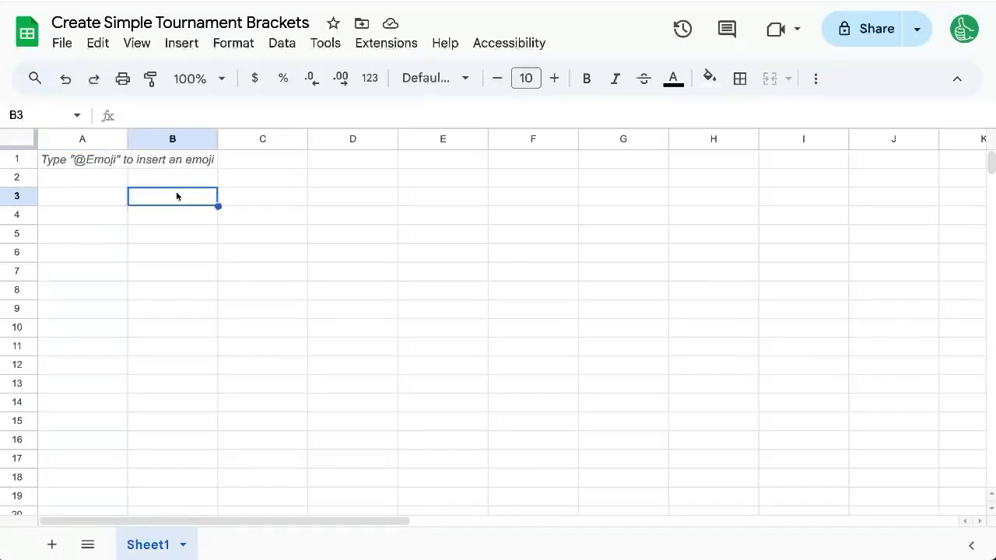
mouse_move(199, 203)
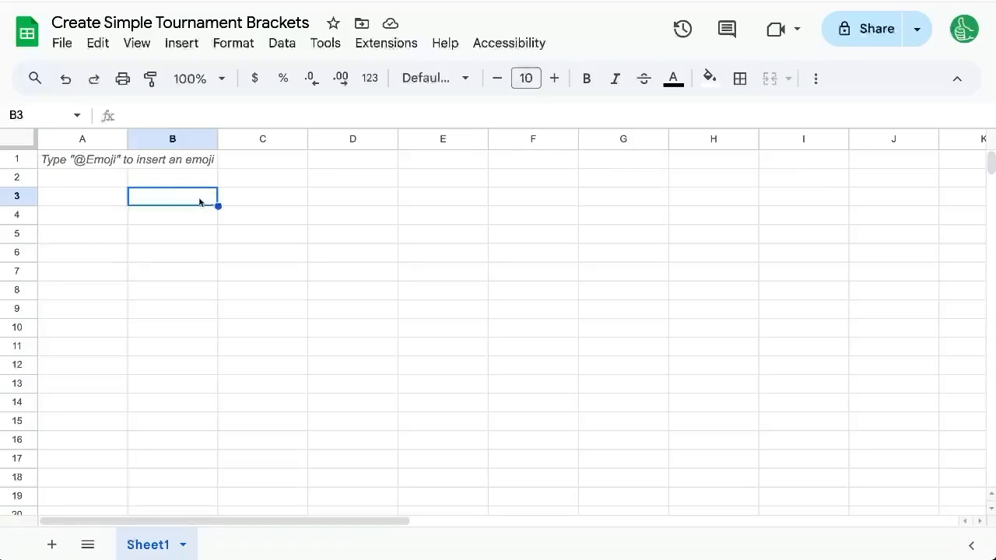
mouse_move(740, 78)
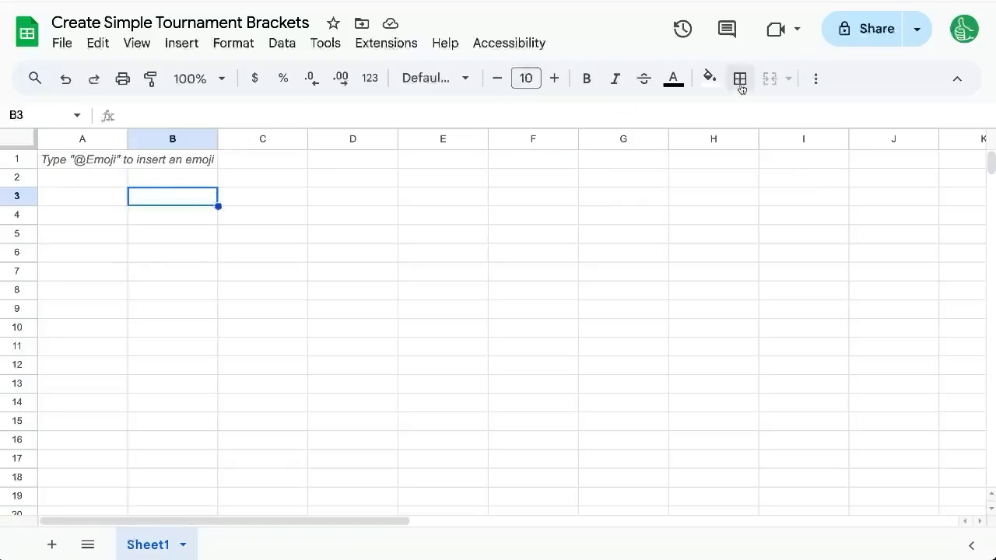
left_click(739, 78)
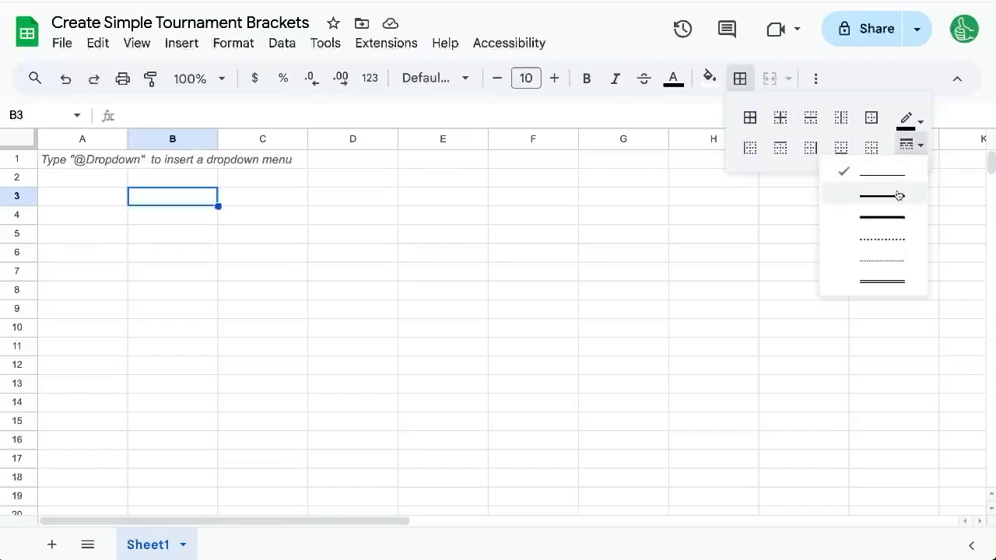
left_click(881, 194)
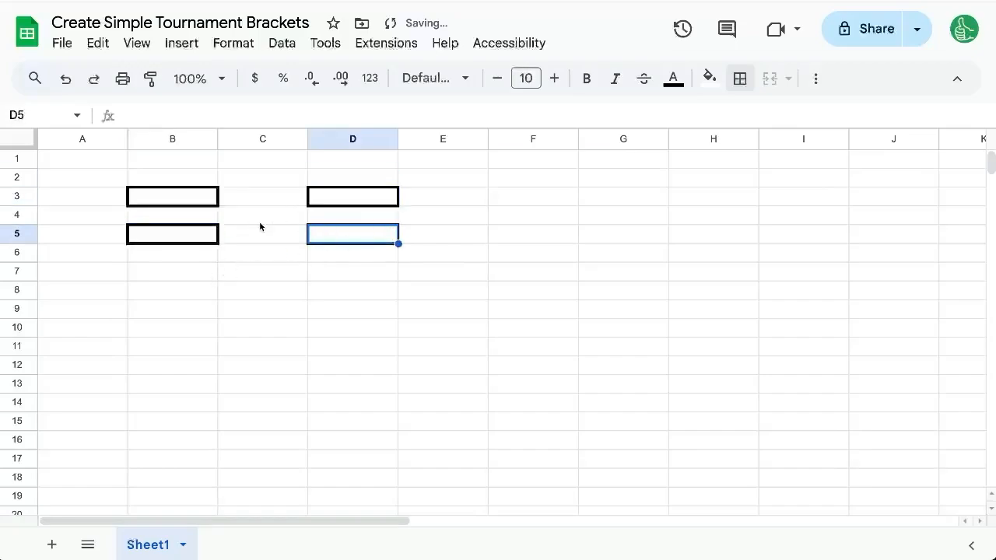
left_click(262, 215)
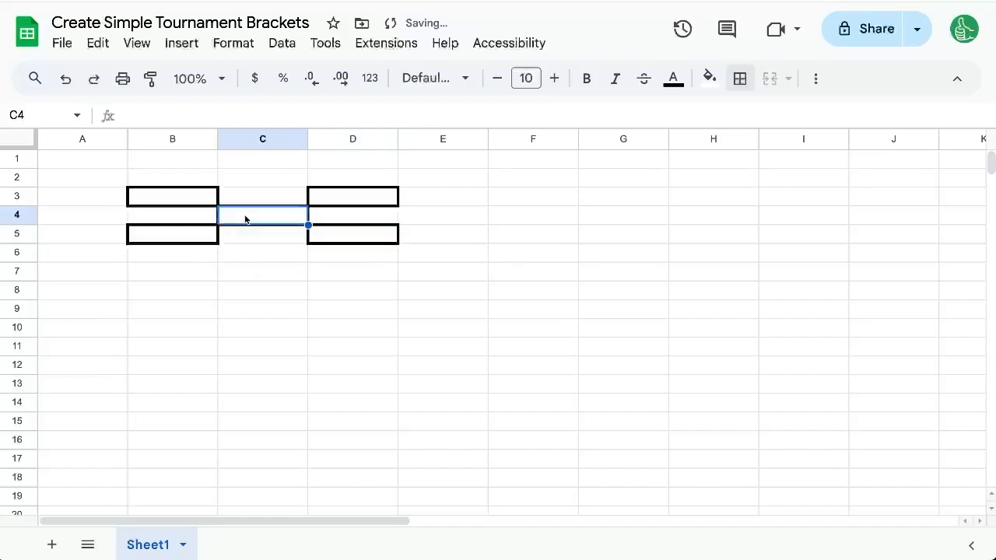
left_click(261, 271)
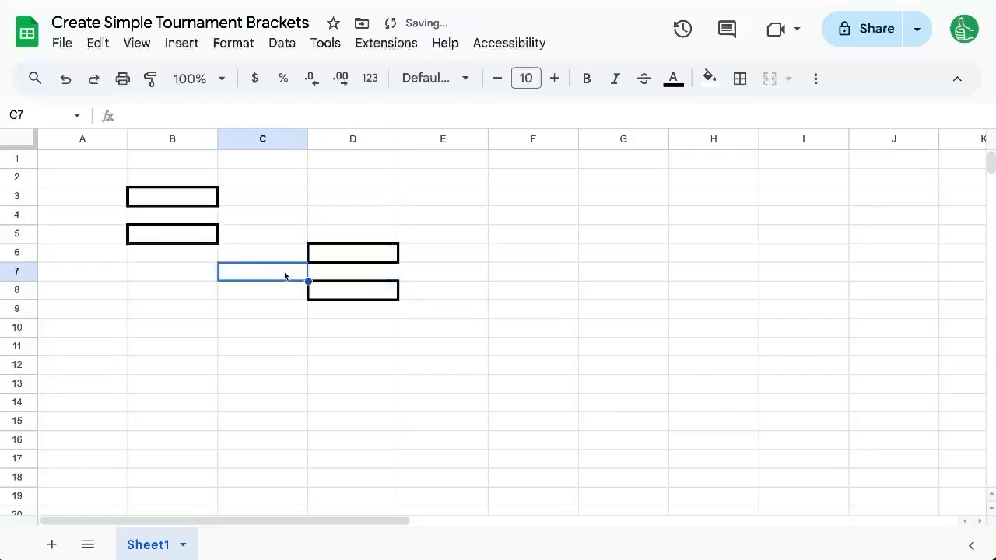
- Narrow column C, then clear the practice boxes to leave the grid blank
left_click(262, 138)
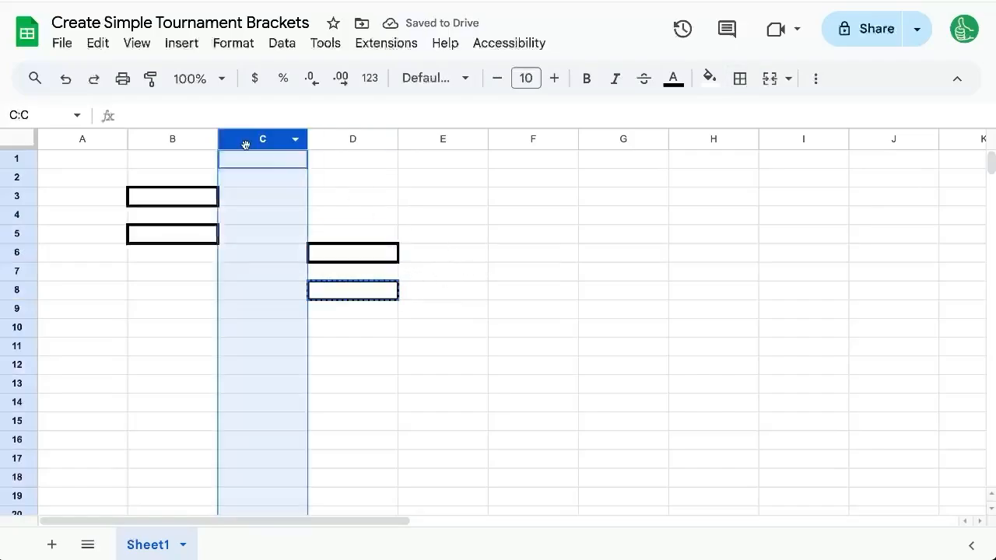
left_click_drag(308, 139, 250, 139)
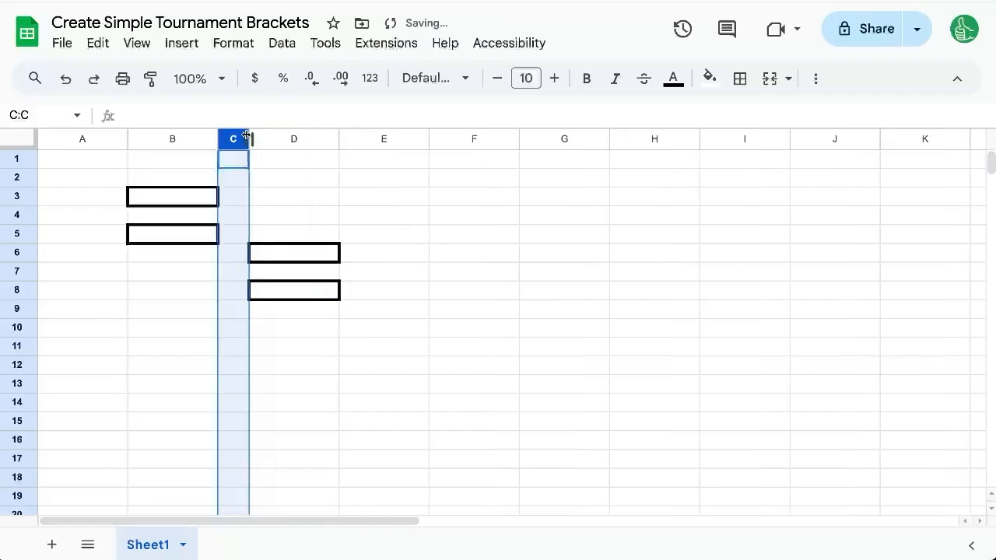
left_click(292, 159)
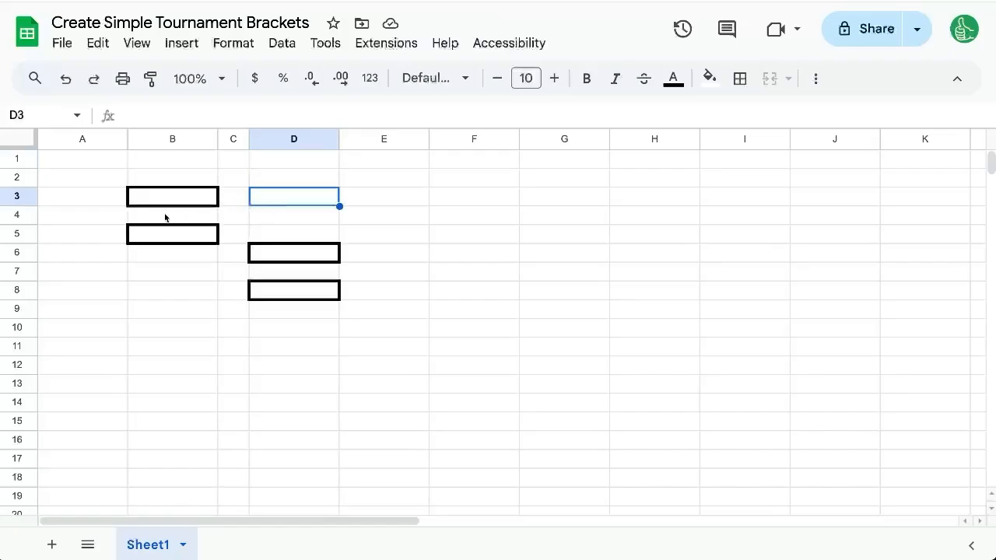
left_click(293, 271)
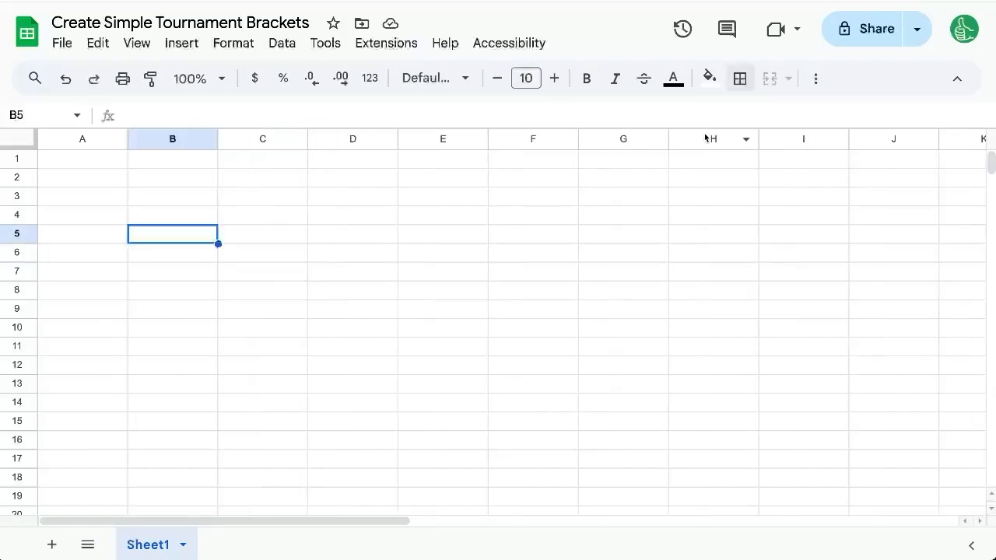
- Select the extra columns beyond G for deletion
left_click(622, 138)
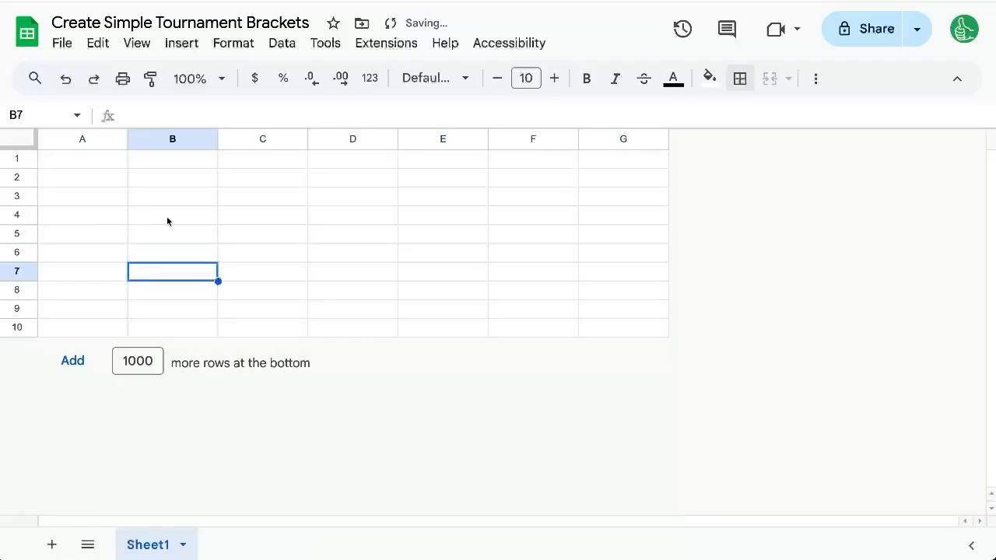
mouse_move(179, 187)
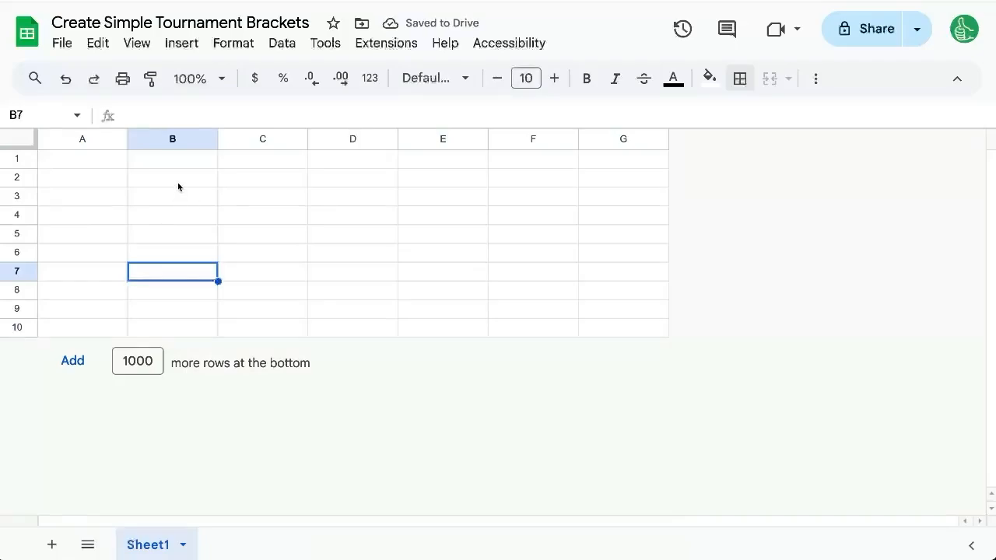
mouse_move(189, 220)
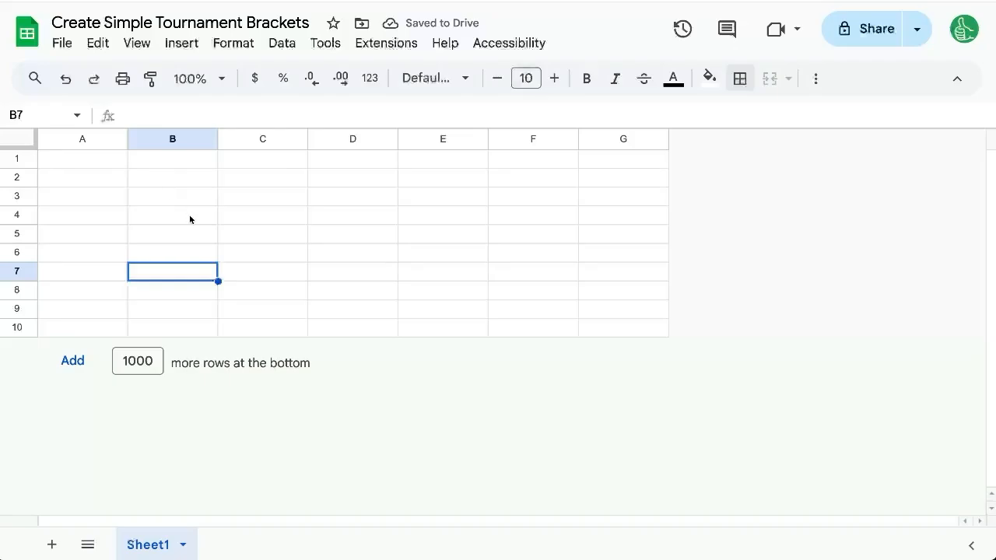
mouse_move(349, 165)
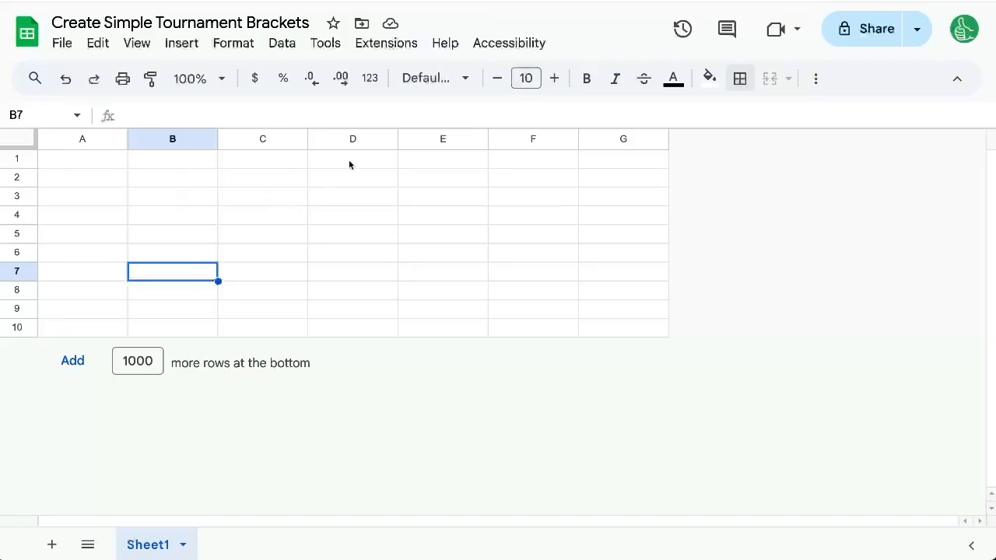
- Enter the FINALS heading in the top row
type("FINALS")
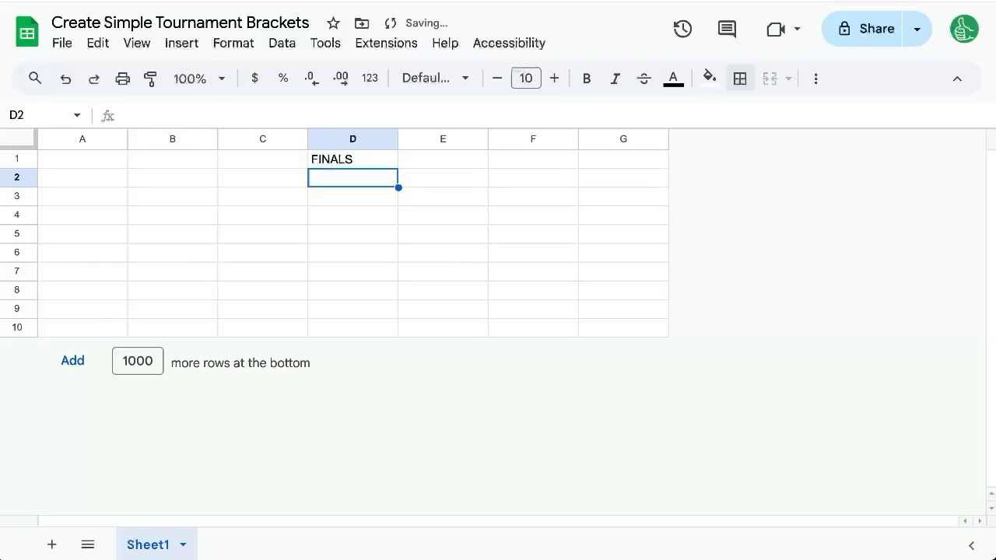
left_click(351, 233)
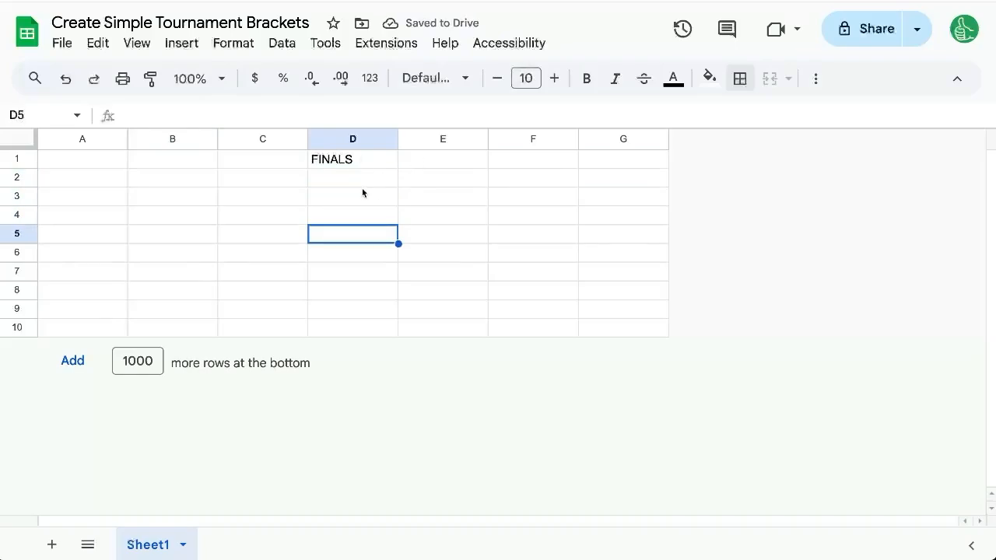
left_click(532, 159)
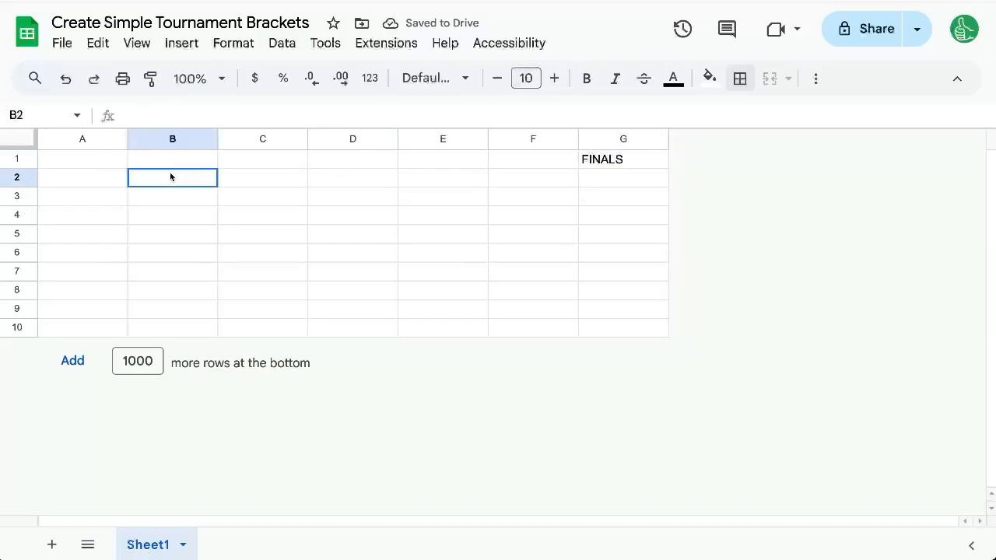
- Give cells B2 to B8 thick borders on all sides
left_click_drag(171, 178, 171, 290)
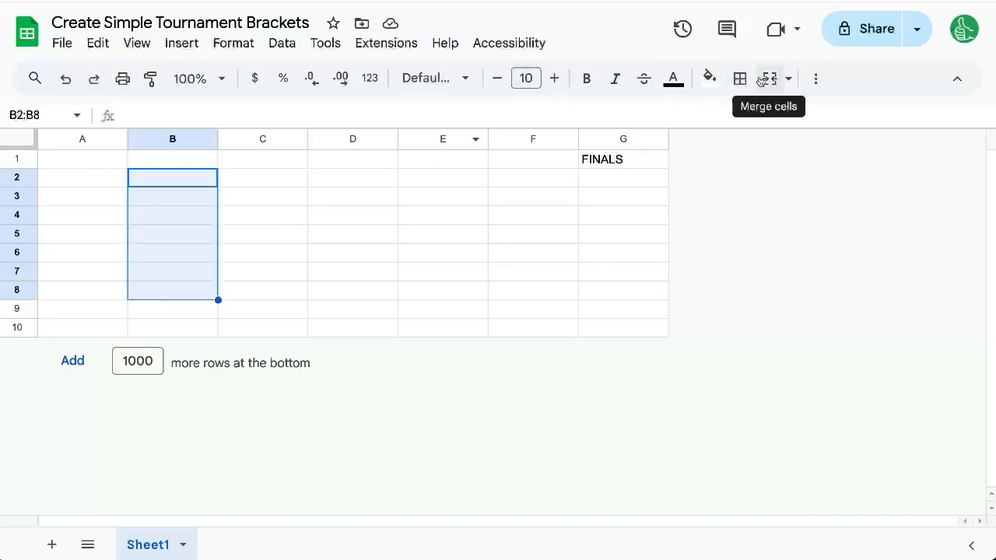
left_click(741, 78)
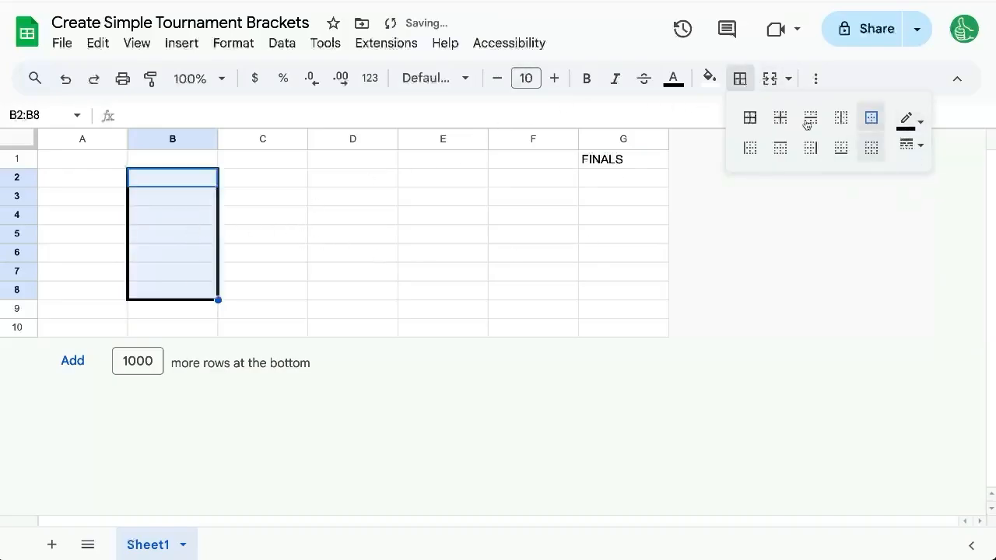
left_click(809, 116)
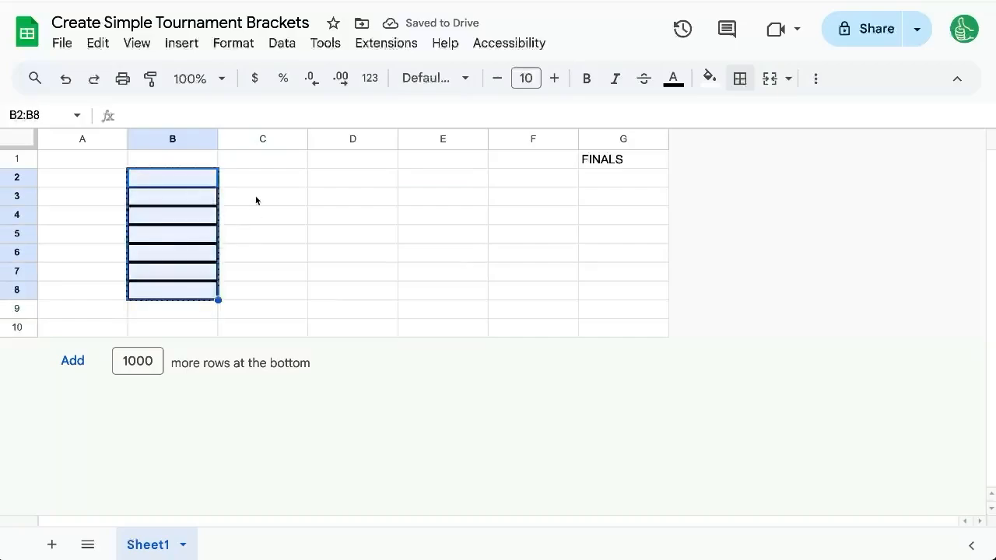
- Select the bracket cells and reveal the extra formatting options for merging
left_click(262, 177)
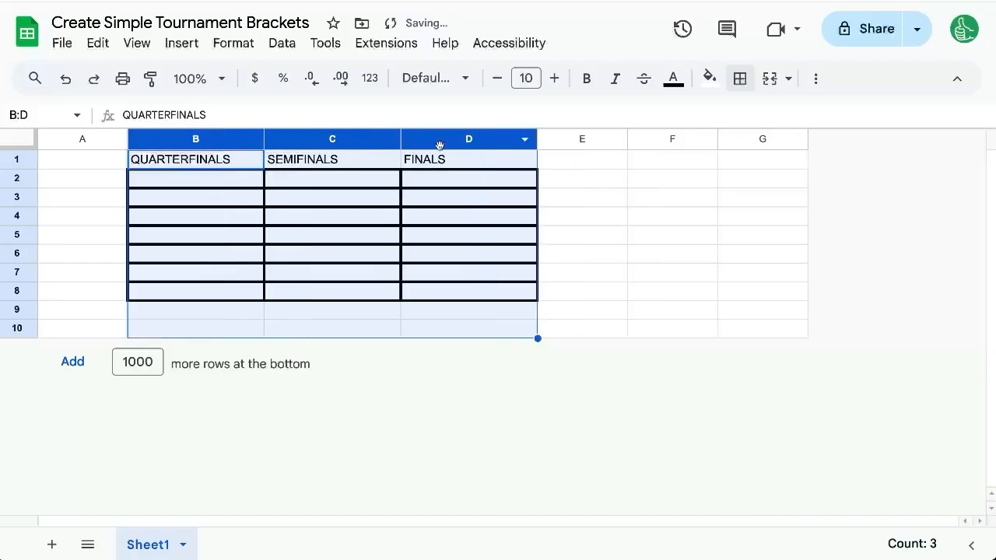
mouse_move(789, 77)
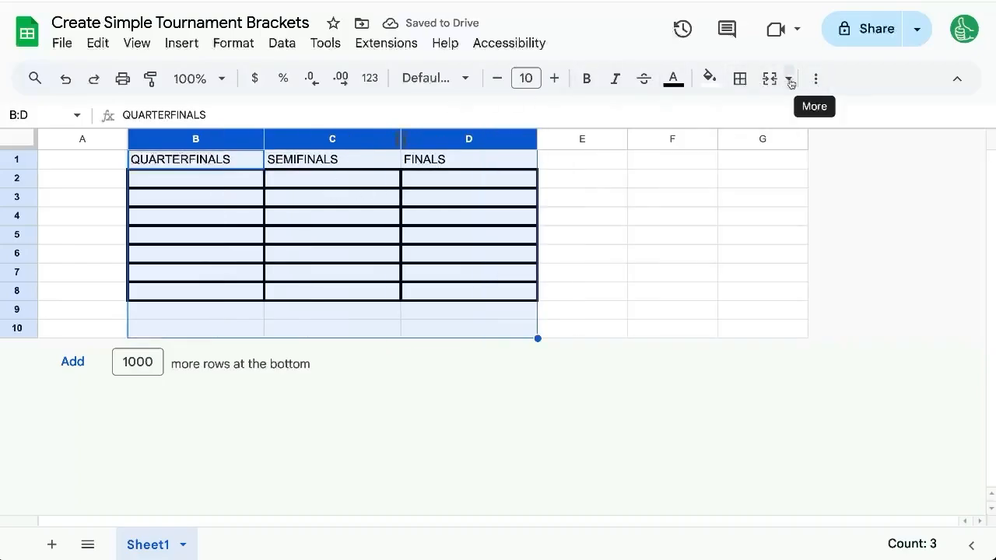
left_click(815, 78)
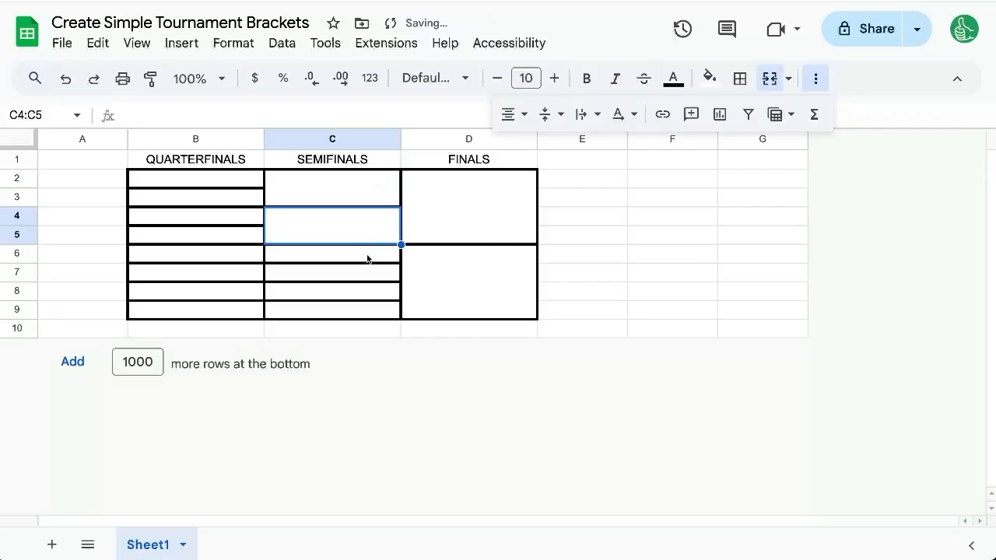
- Select rows 2–9 and enlarge their height for taller bracket boxes
left_click(332, 299)
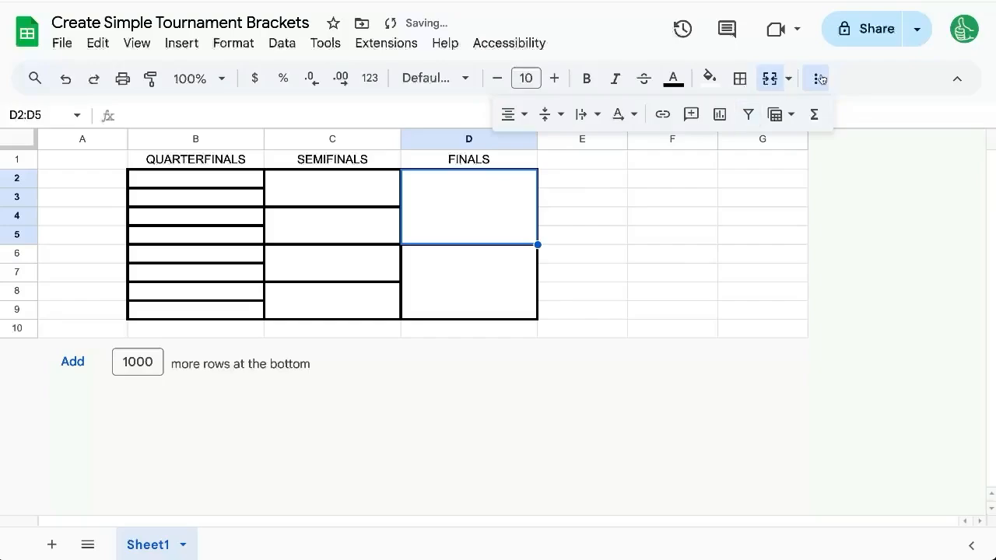
left_click(137, 44)
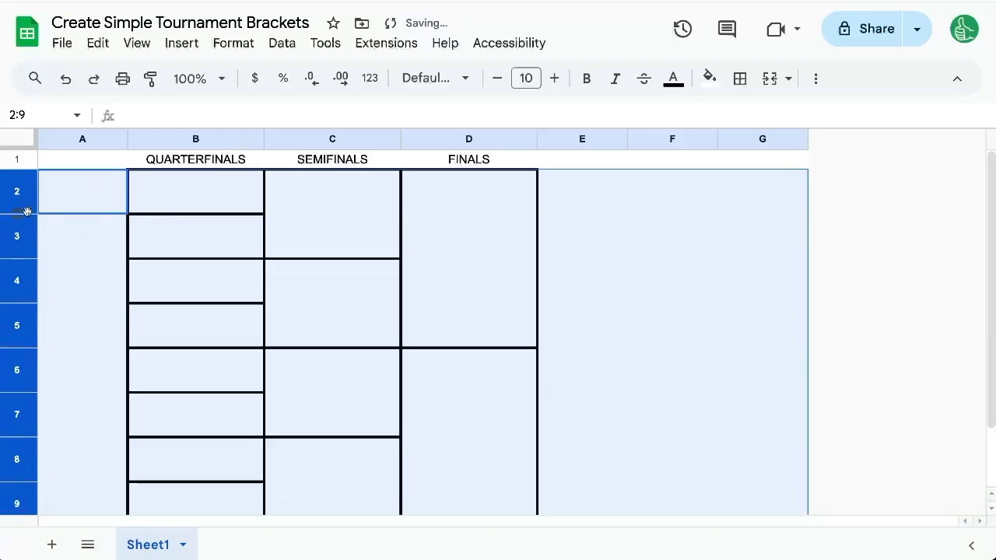
- Insert eight new rows above rows 2–9 to make room for the ROUND OF 16 column
left_click(197, 139)
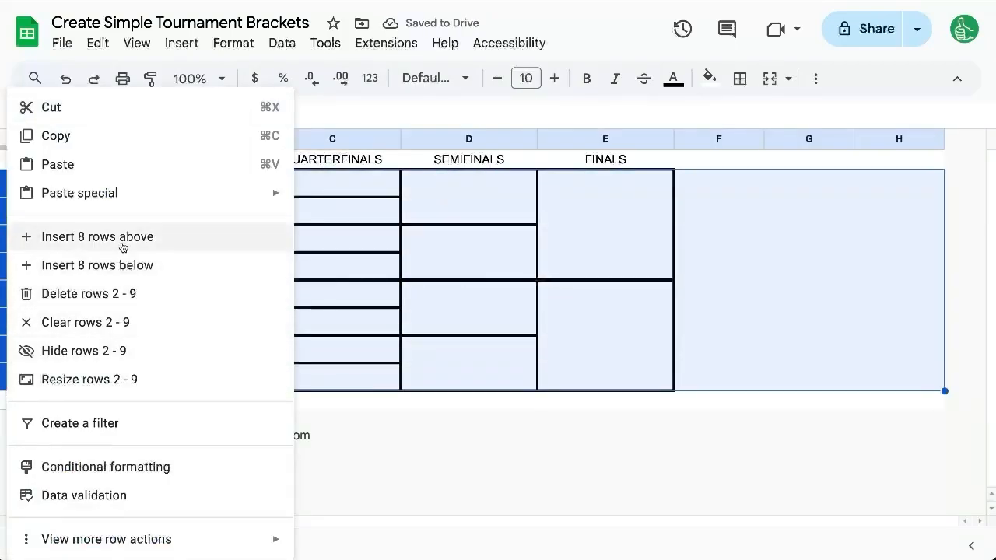
left_click(96, 237)
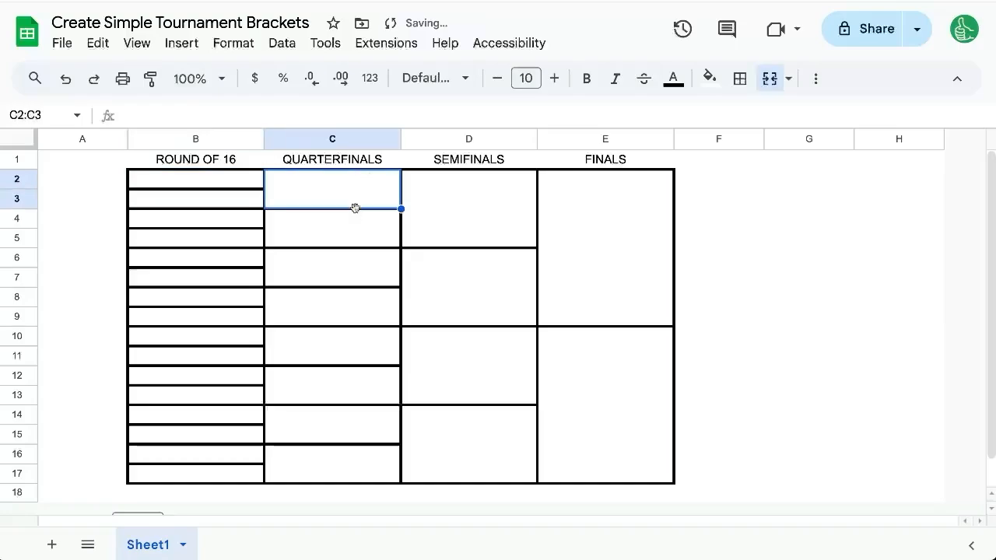
left_click(196, 179)
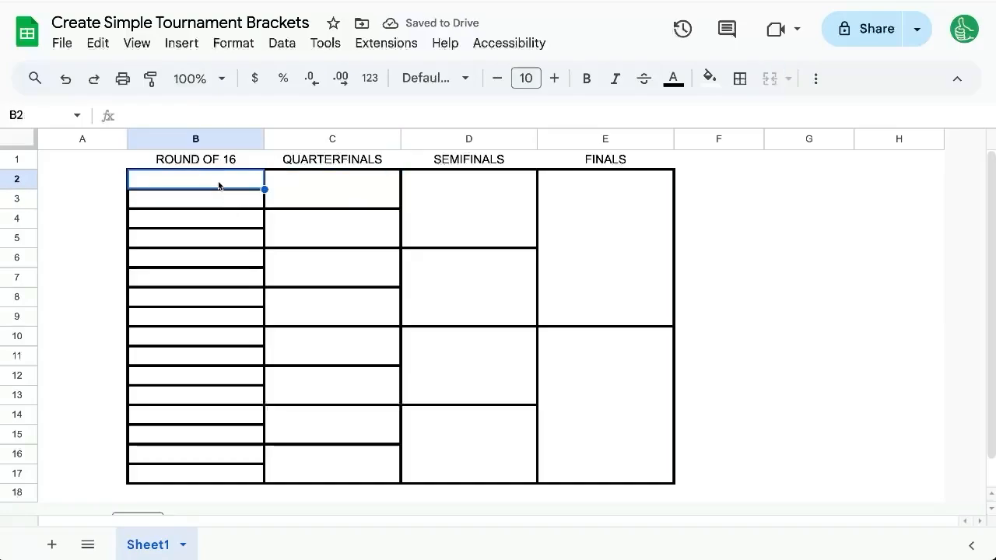
left_click(333, 190)
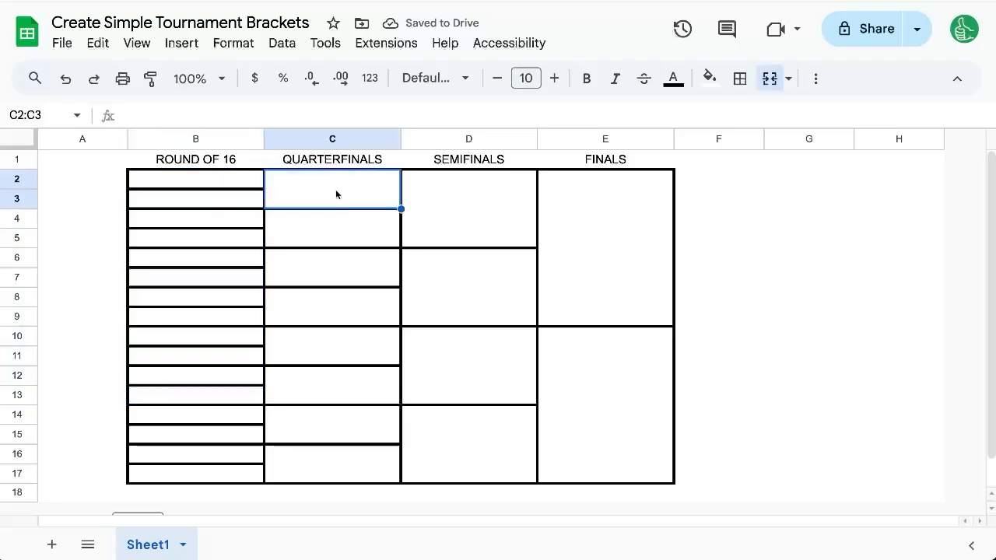
left_click(605, 246)
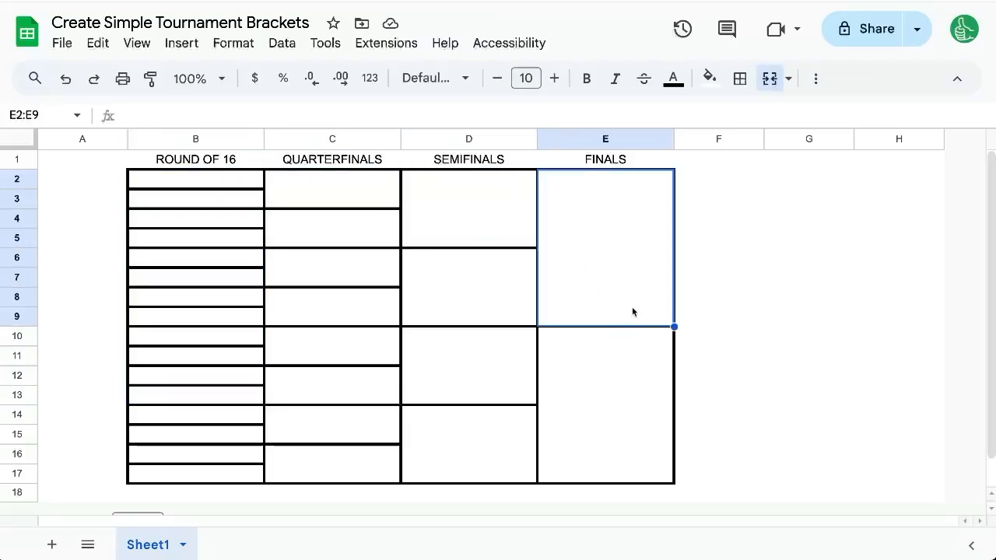